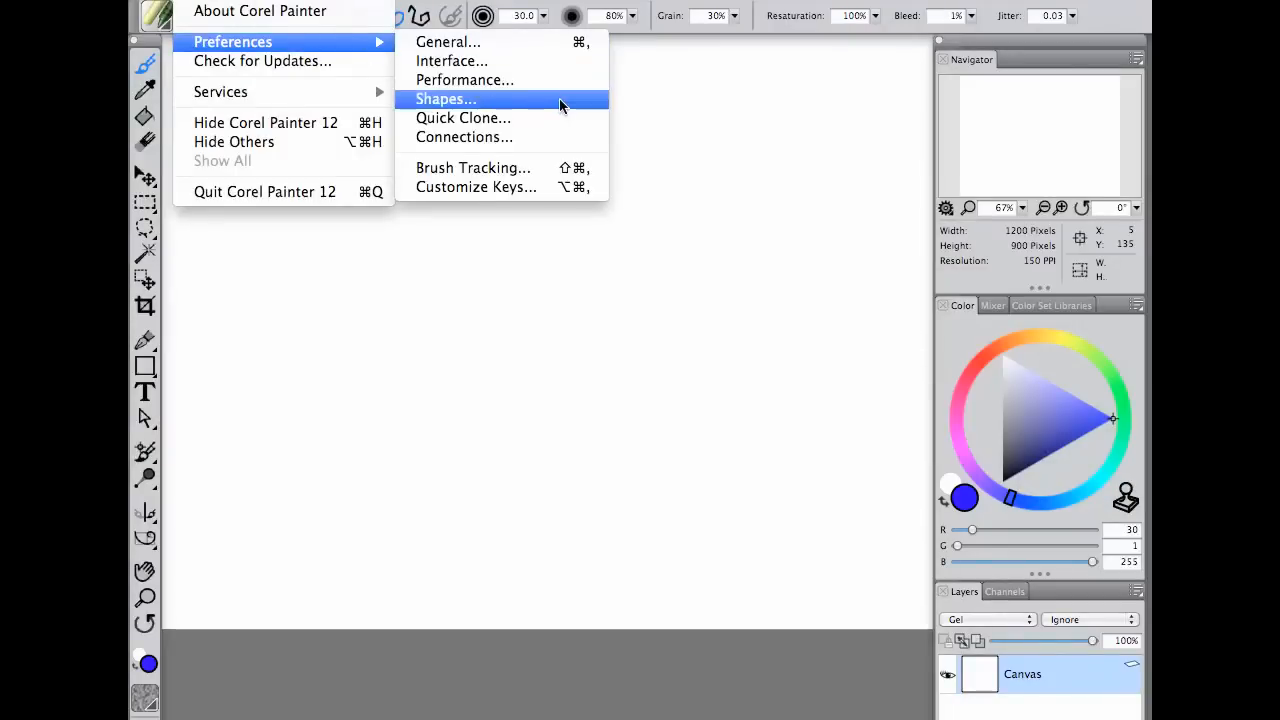
- Show the Connections preferences with companion apps allowed and service name 'iPad' selected for editing
click(463, 137)
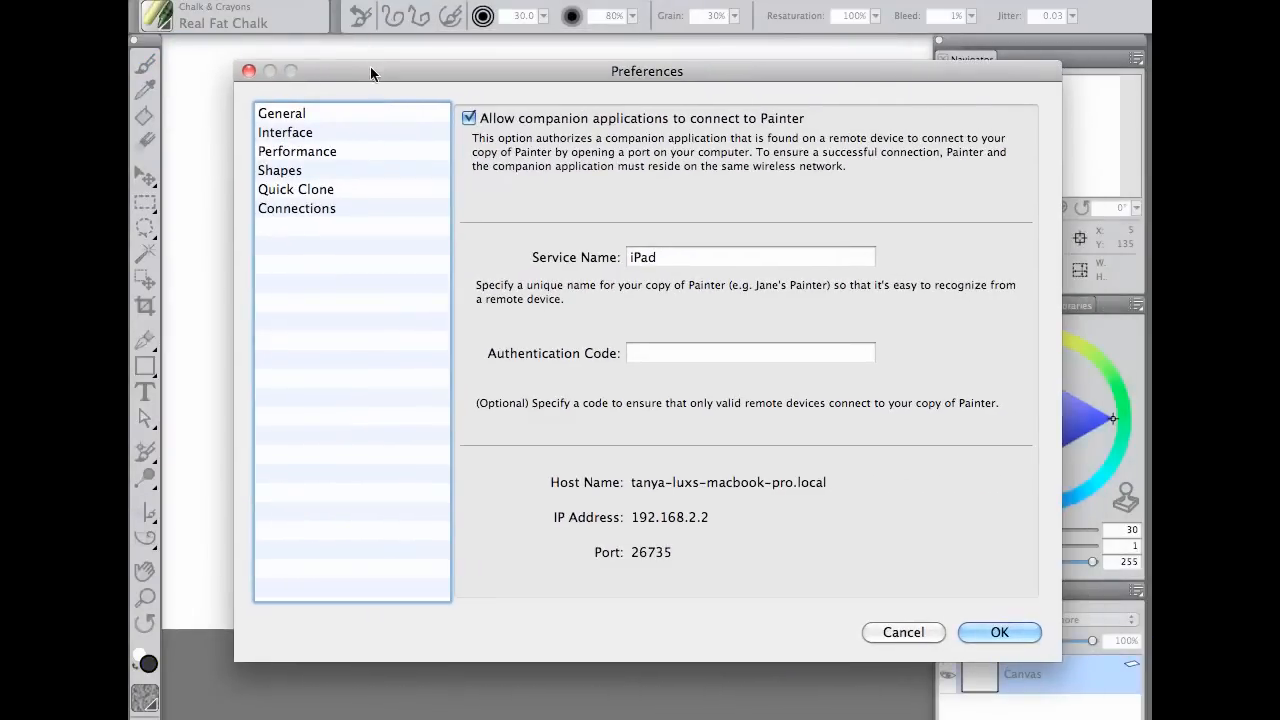
click(297, 208)
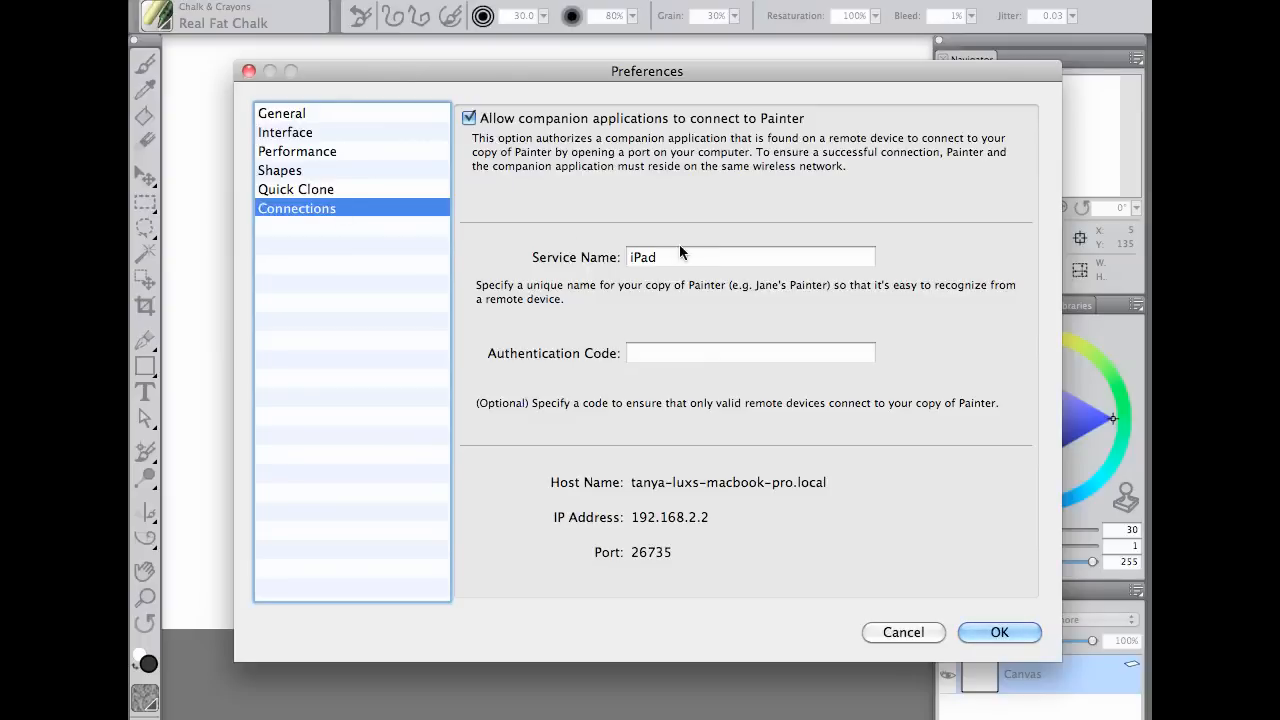
click(750, 257)
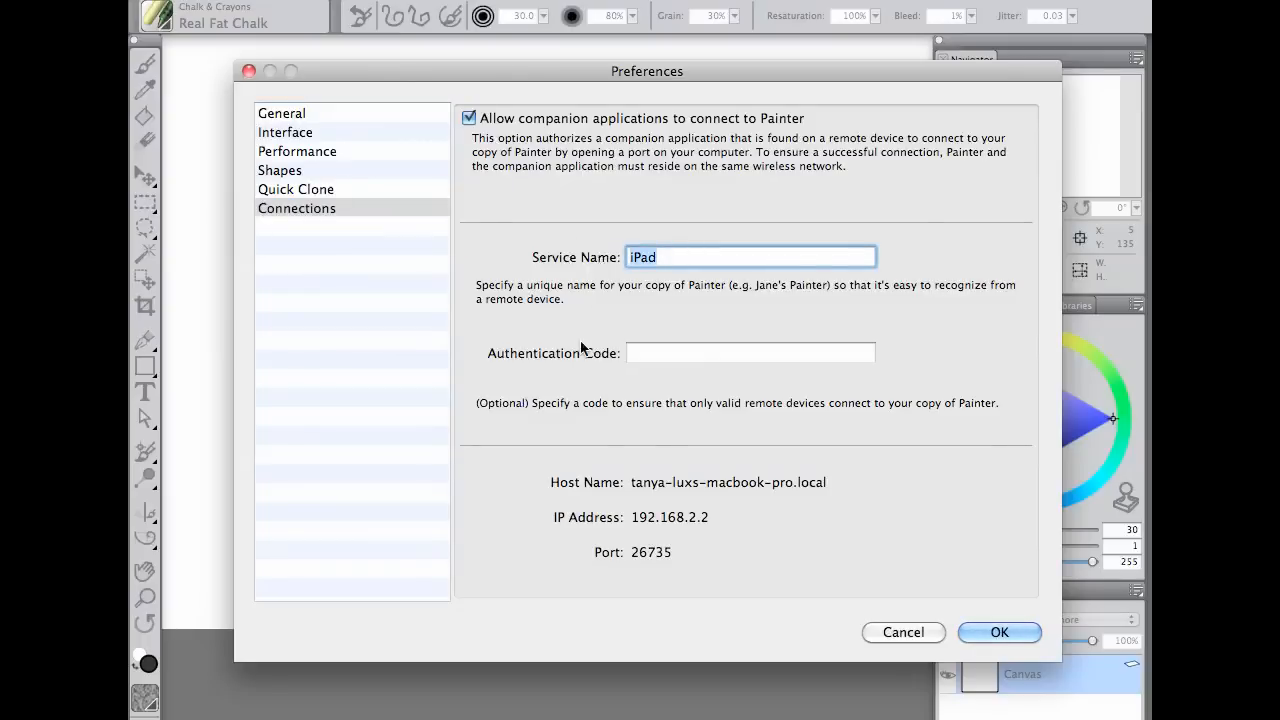